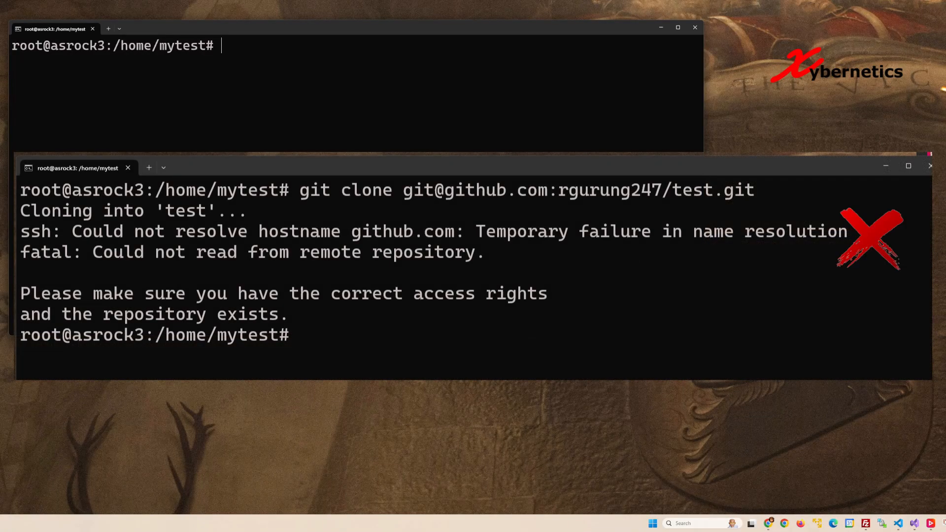
- Show the SSH clone URL for the rgurung247/test repository from the Code menu
click(127, 167)
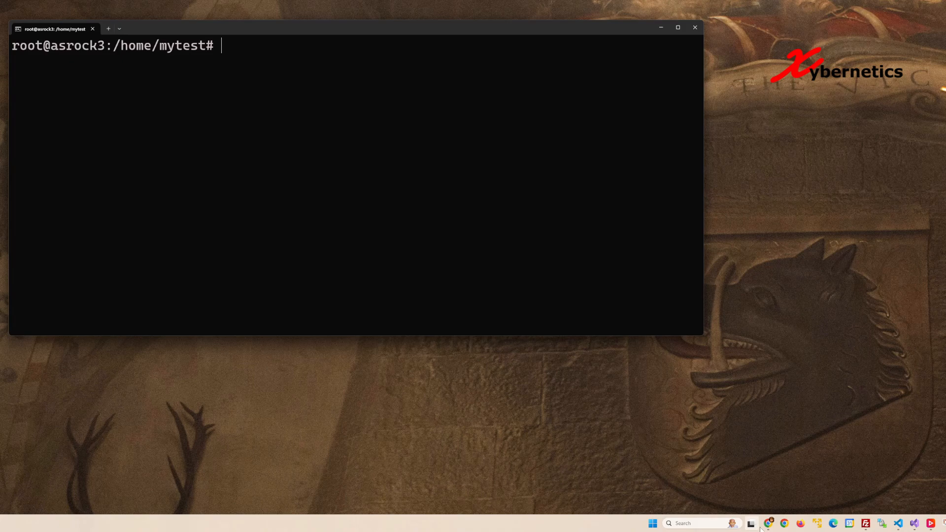
click(784, 524)
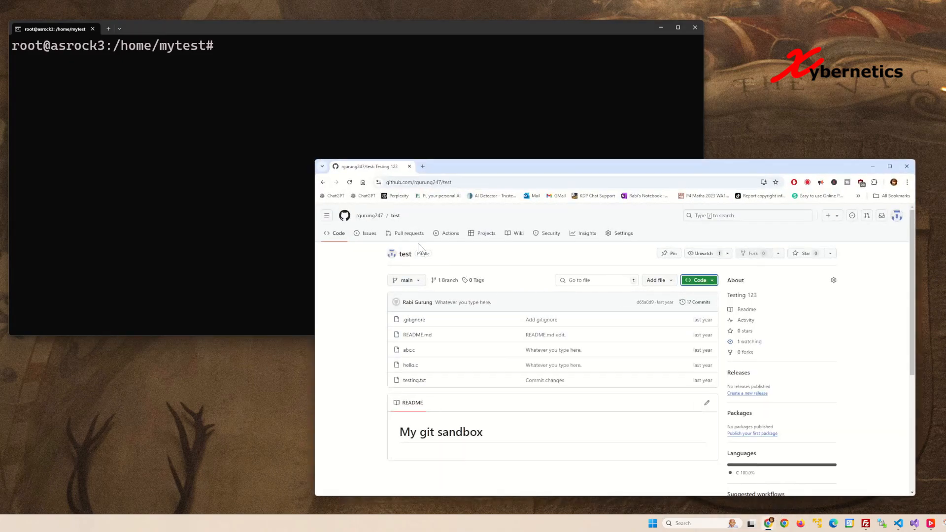
click(696, 280)
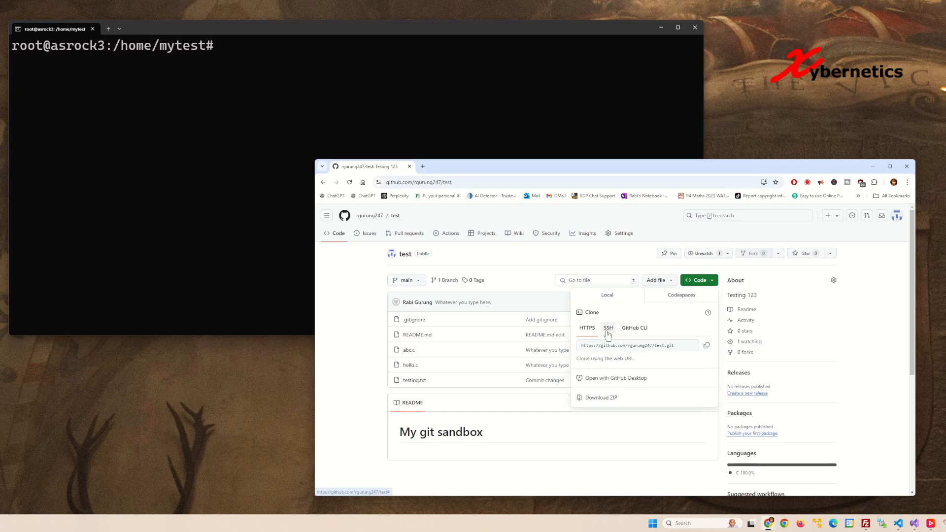
click(608, 327)
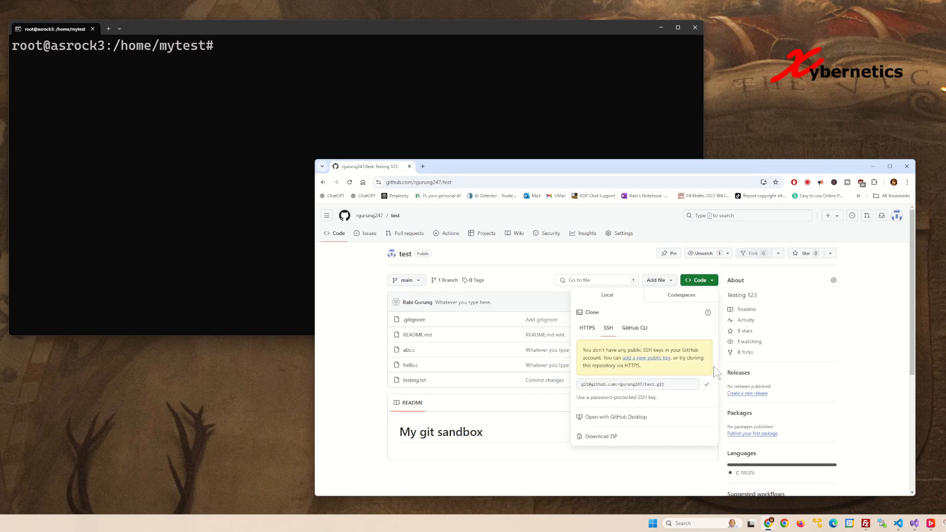
text(g)
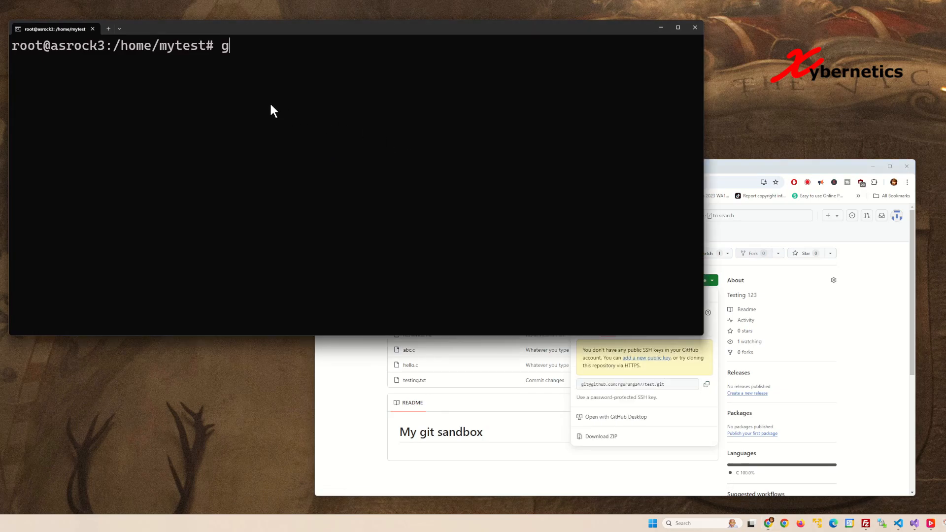
text(it clone)
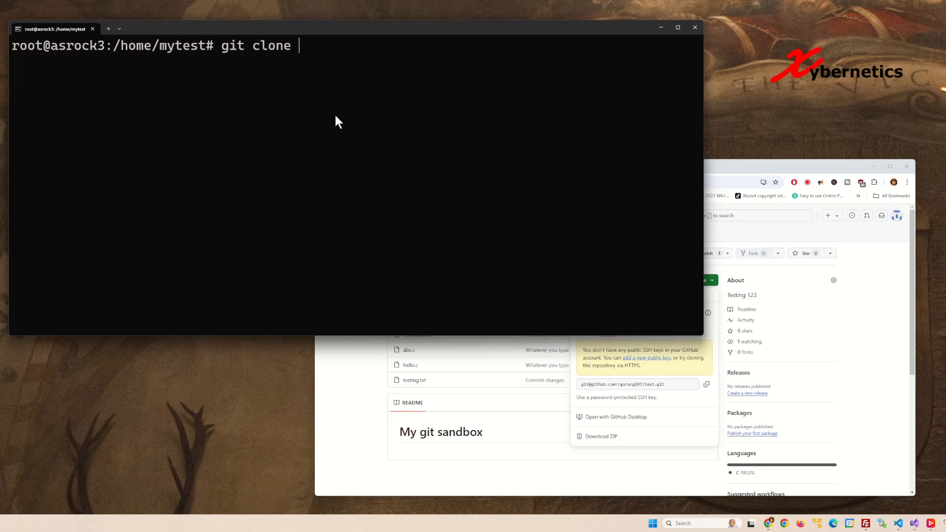
text(git@github.com:rgurung247/test.git)
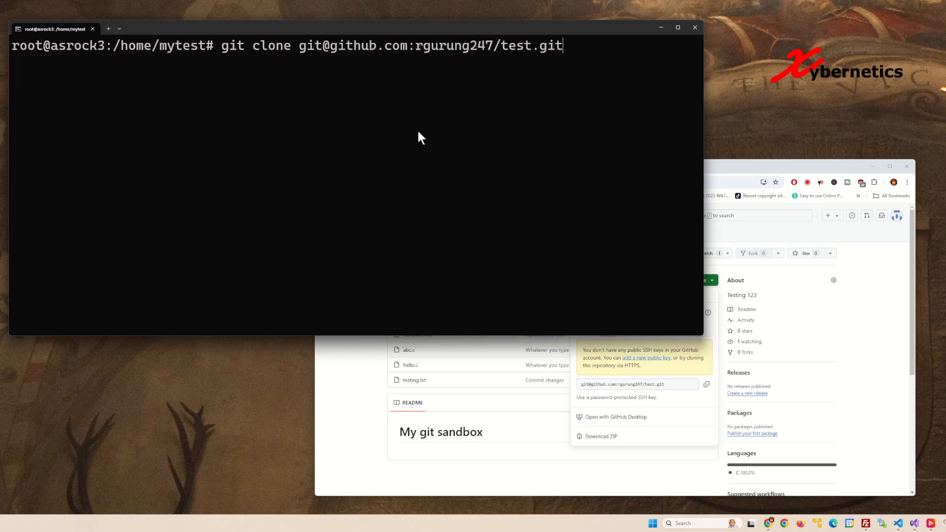
key(Return)
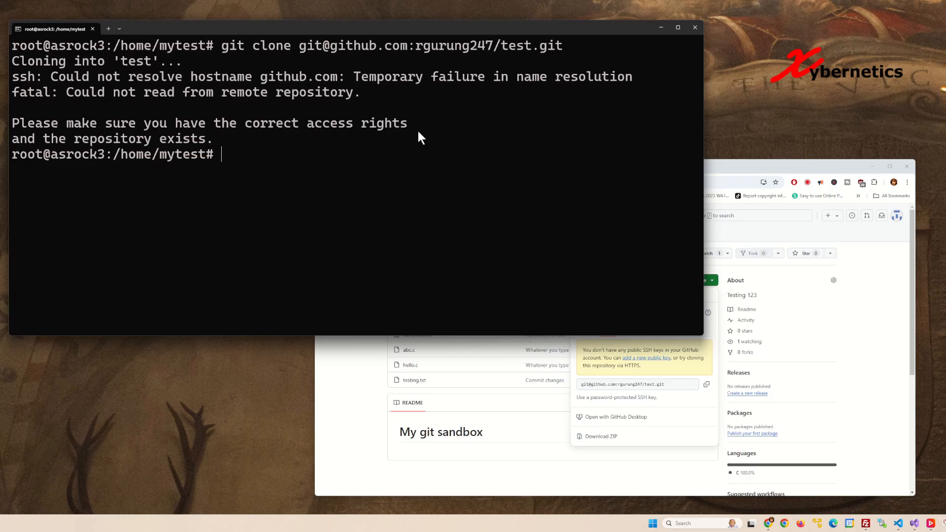
mouse_move(472, 144)
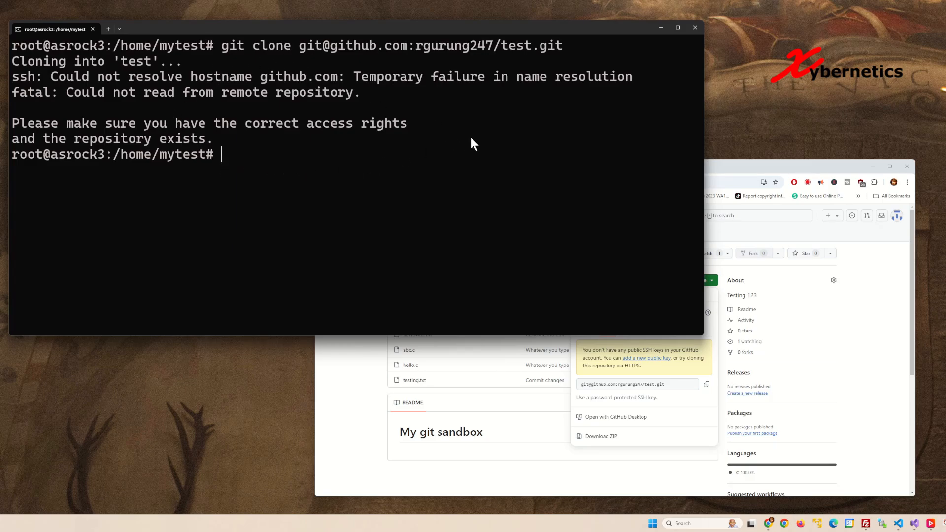
- Run sudo nano /etc/resolv.conf to edit the resolver configuration as root
text(su)
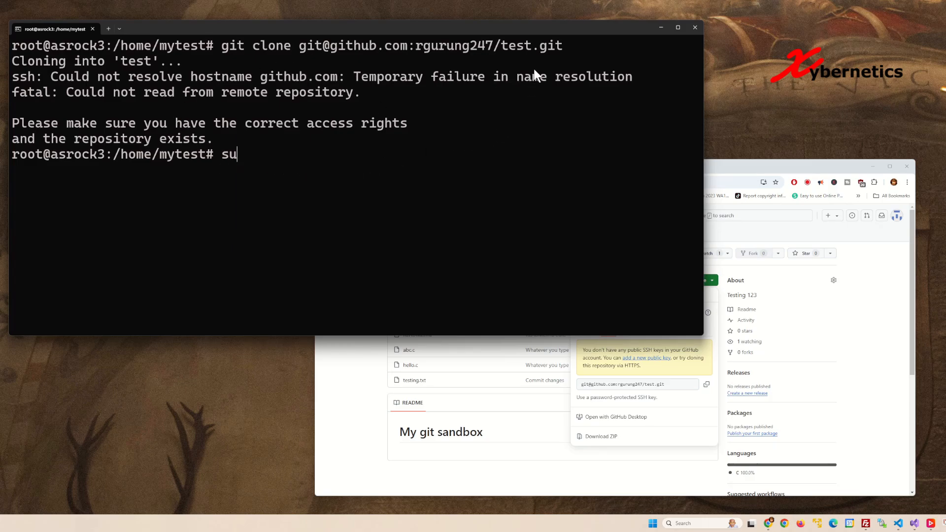
text(do)
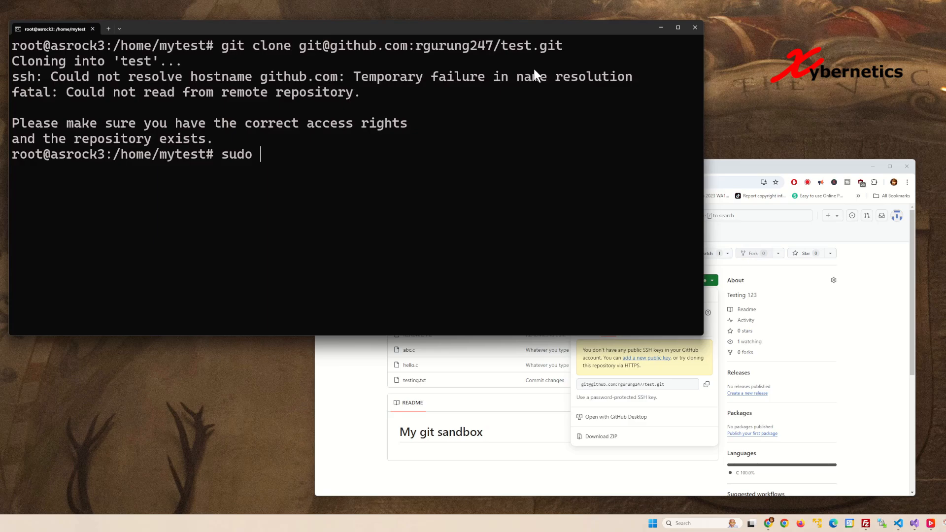
text(nano /et)
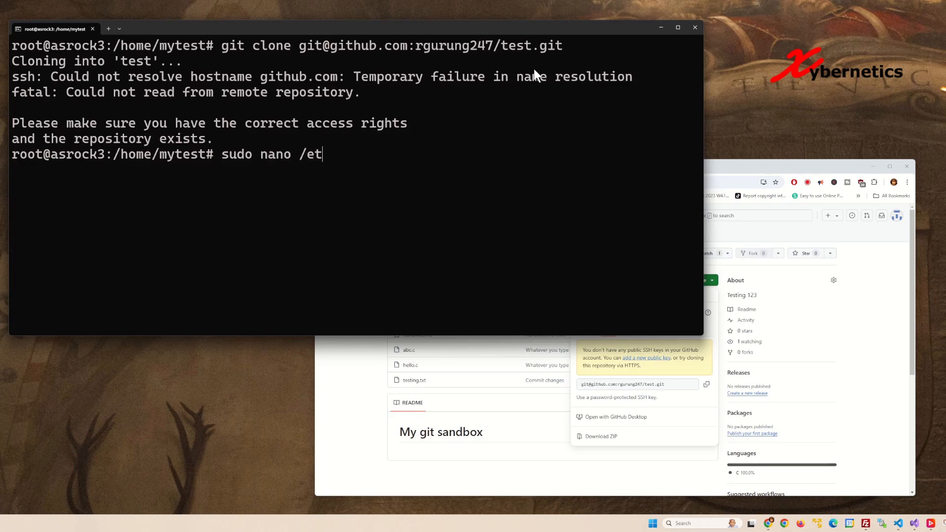
text(c/resolv.conf)
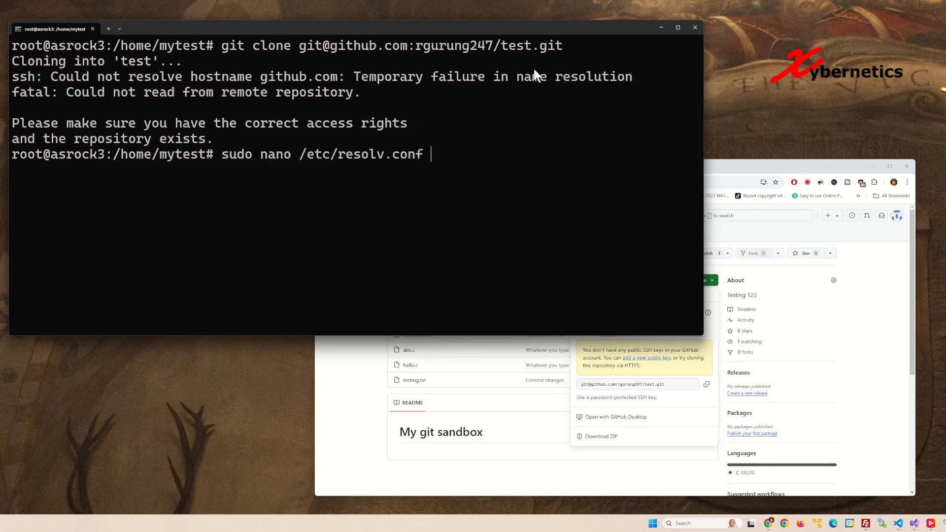
key(Return)
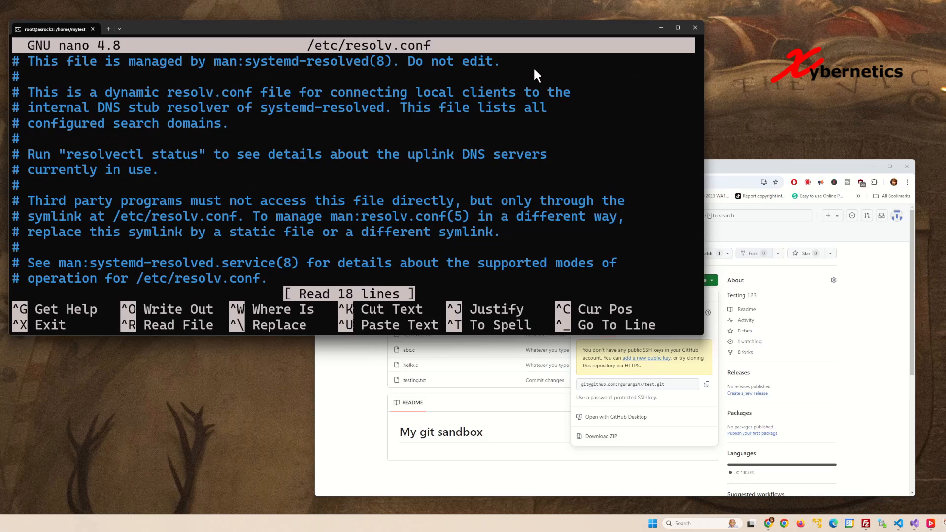
- Change nameserver 127.0.0.53 to 8.8.8.8 and add nameserver 8.8.4.4
scroll(down, 3)
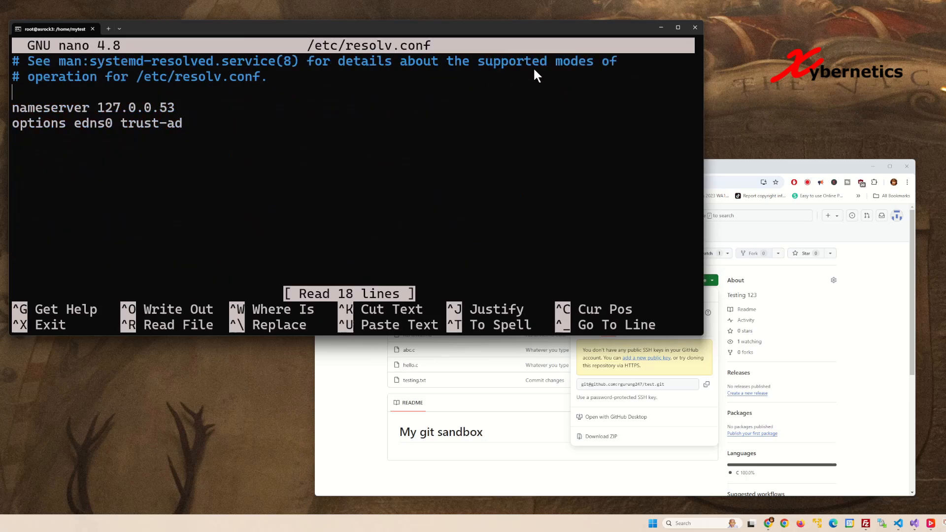
key(BackSpace)
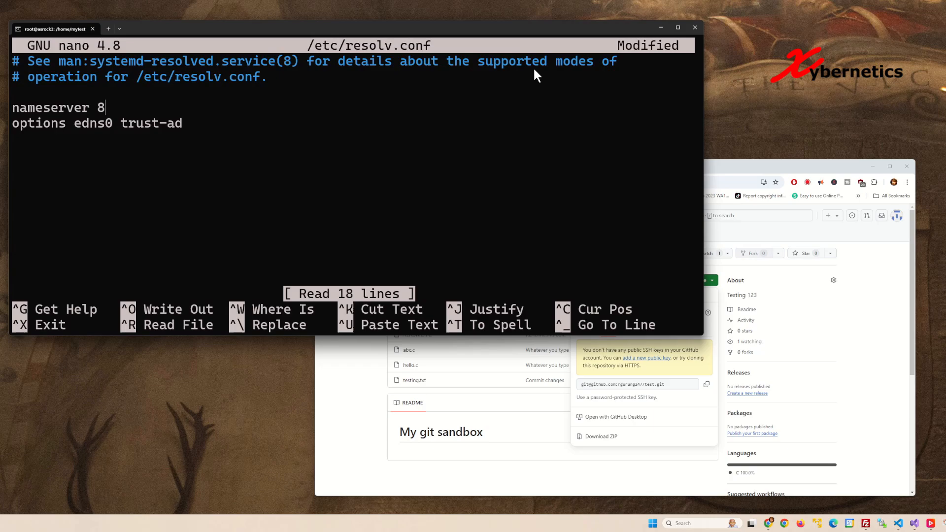
text(.8.8.8)
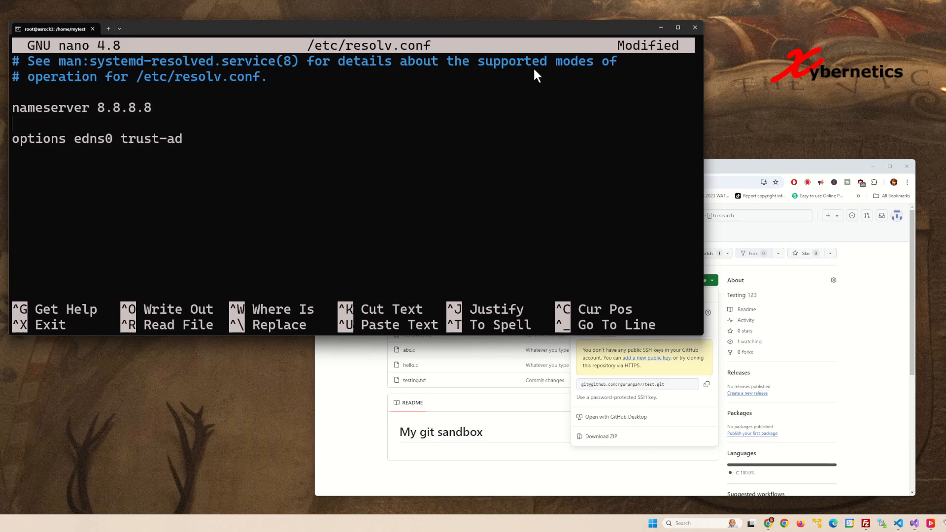
text(nameserver)
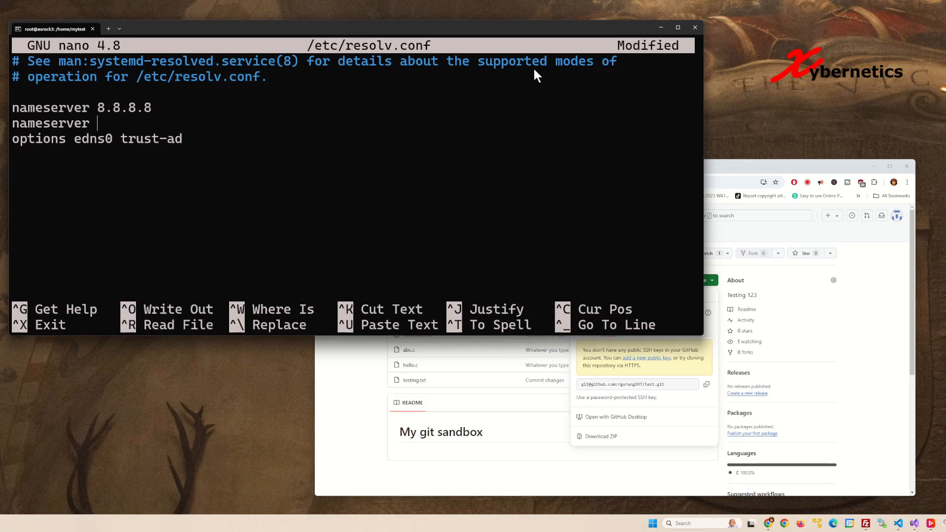
text(8.8.4.4)
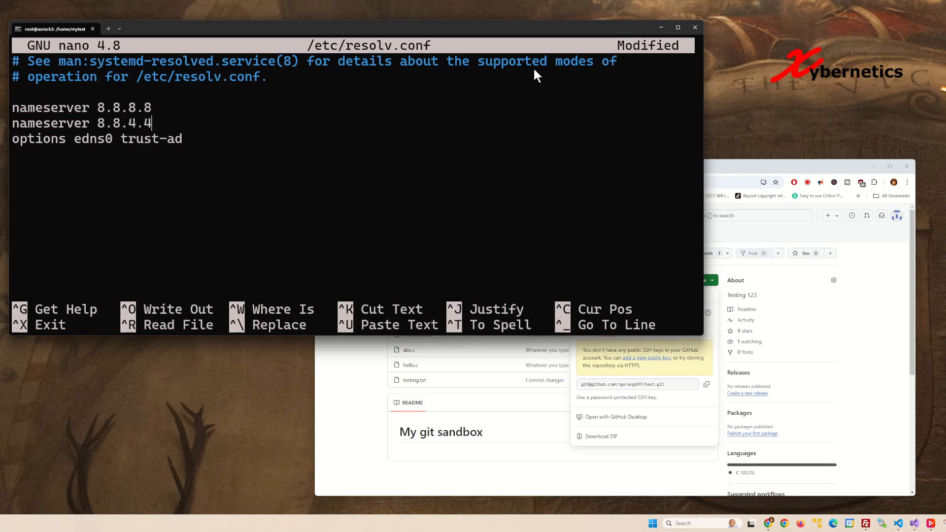
mouse_move(355, 146)
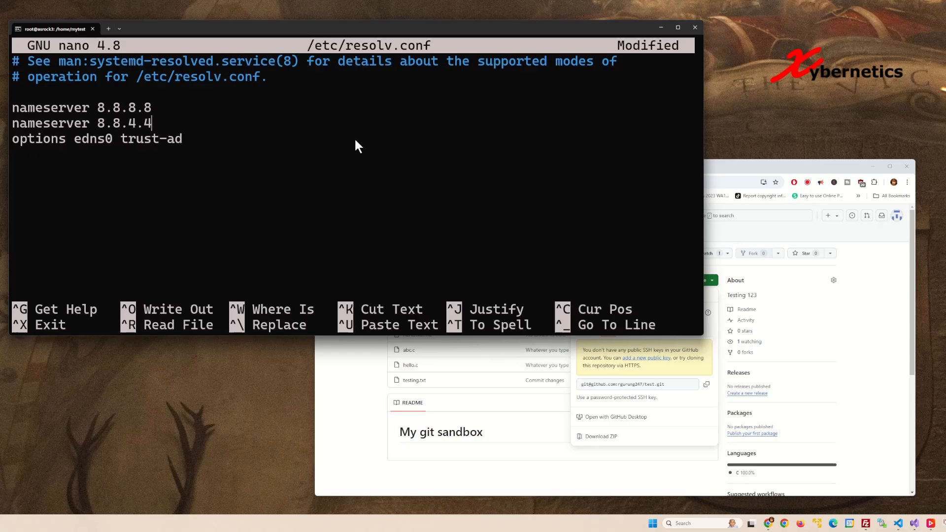
- Save the modified resolv.conf and exit nano back to the shell
key(ctrl+x)
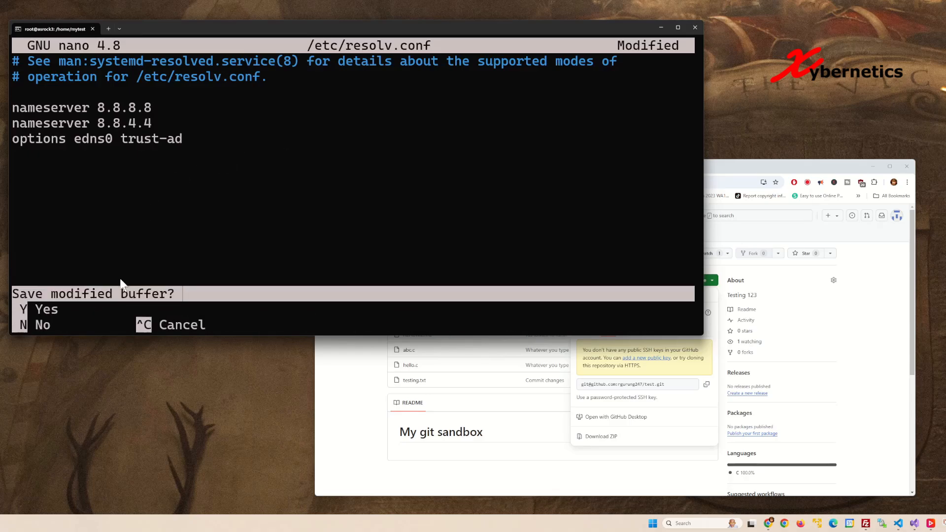
key(y)
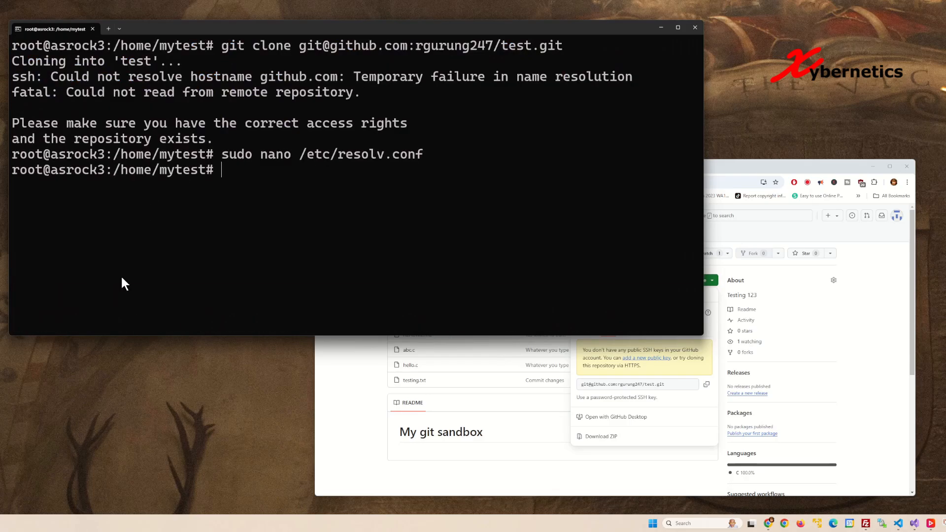
- Print /etc/resolv.conf confirming nameservers 8.8.8.8 and 8.8.4.4; a mistyped 'cler' follows
text(cat)
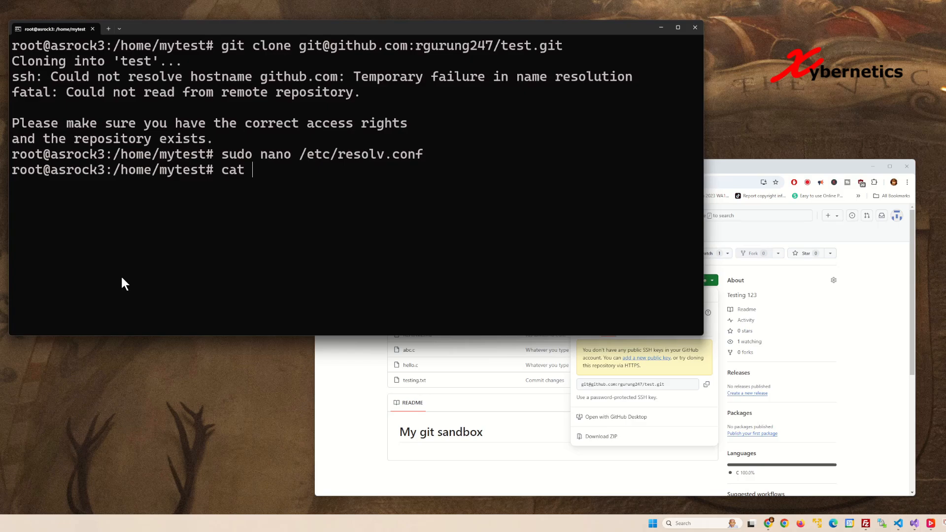
text(/etc/)
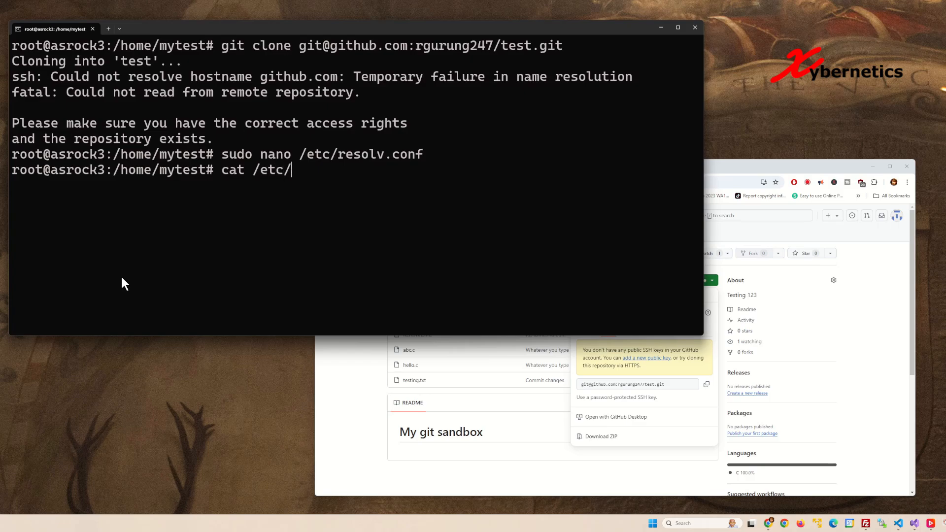
key(Return)
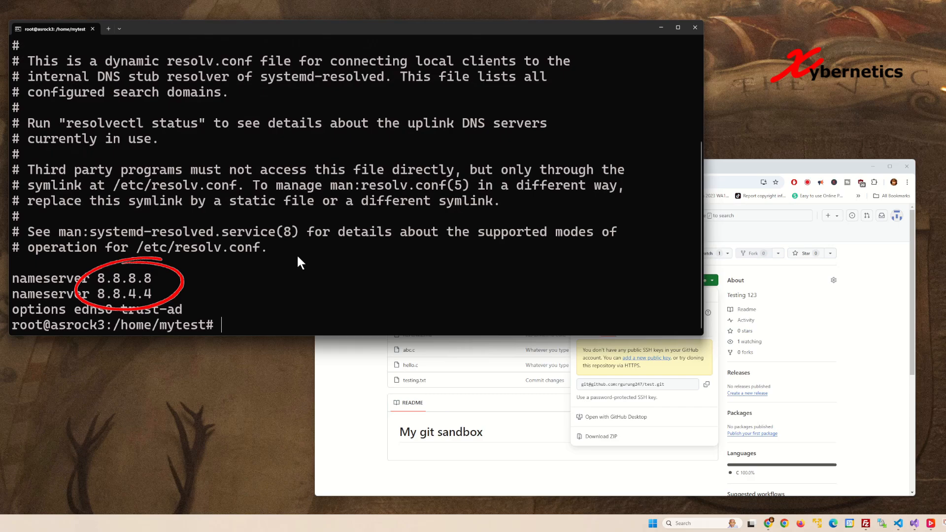
text(cler)
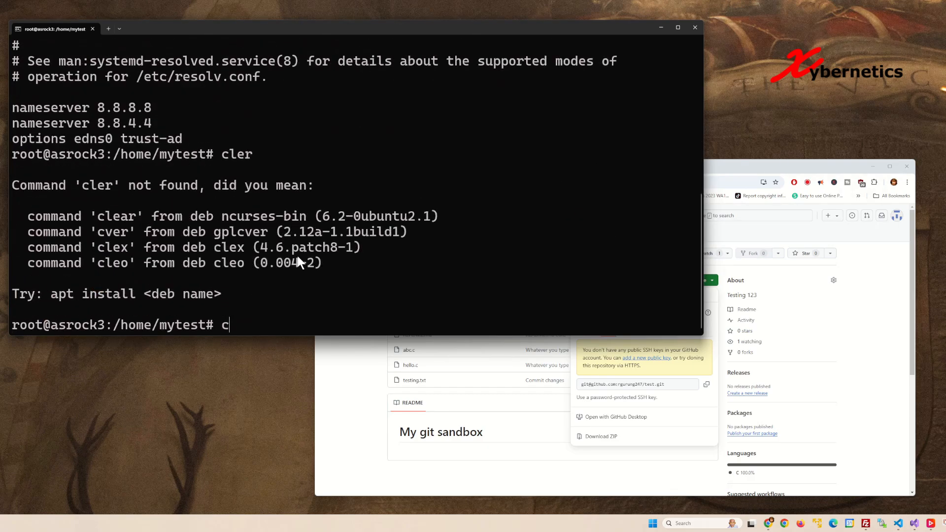